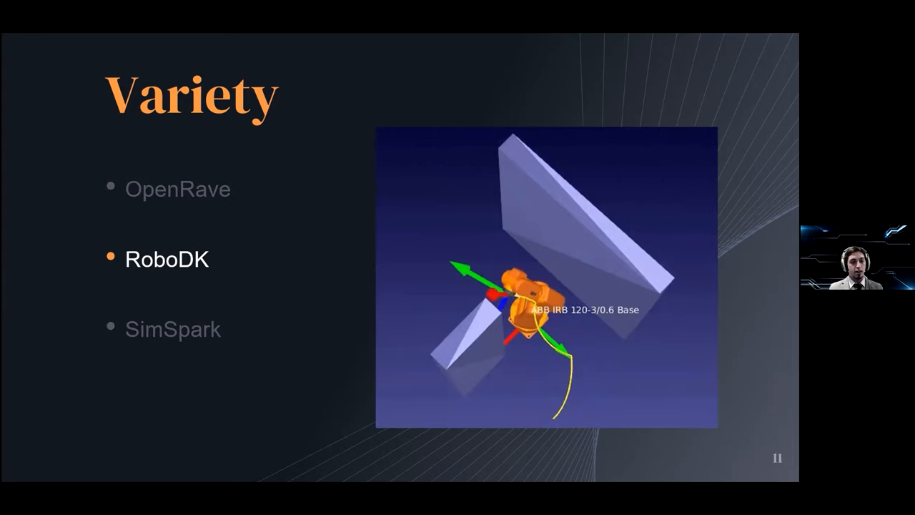
- Advance from the RoboDK slide to slide 12 showing SimSpark robot soccer
{"action": "key", "text": "Right"}
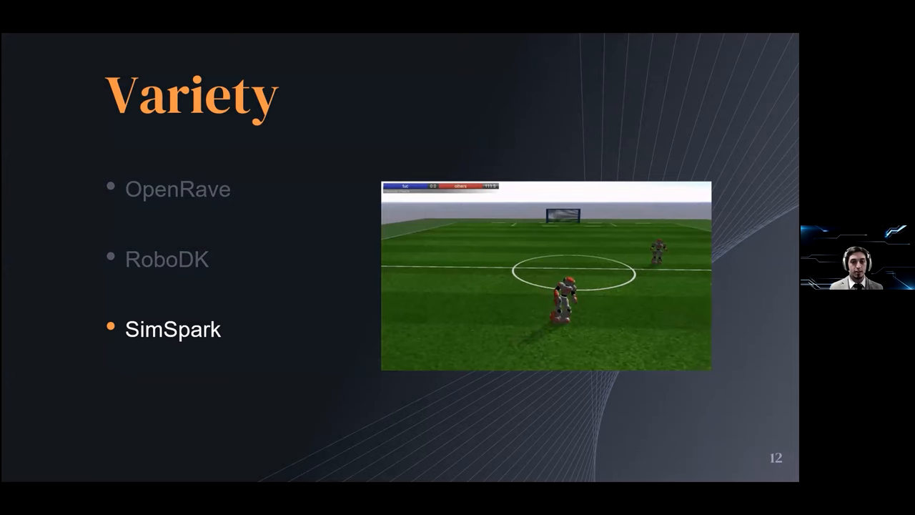
- Advance to the section 3 title slide, "Gazebo — What is it?"
{"action": "key", "text": "Right"}
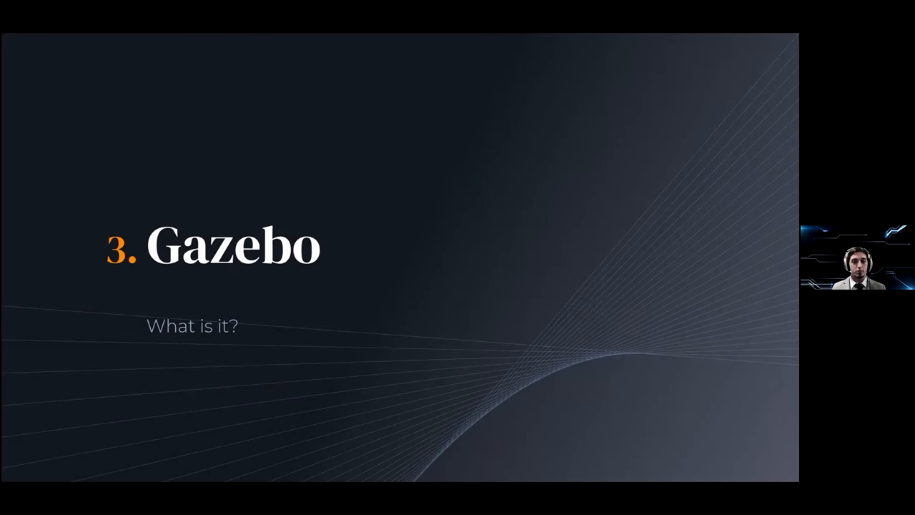
- Step through the Gazebo overview slides, starting with slide 16's four bullet points
{"action": "key", "text": "Right"}
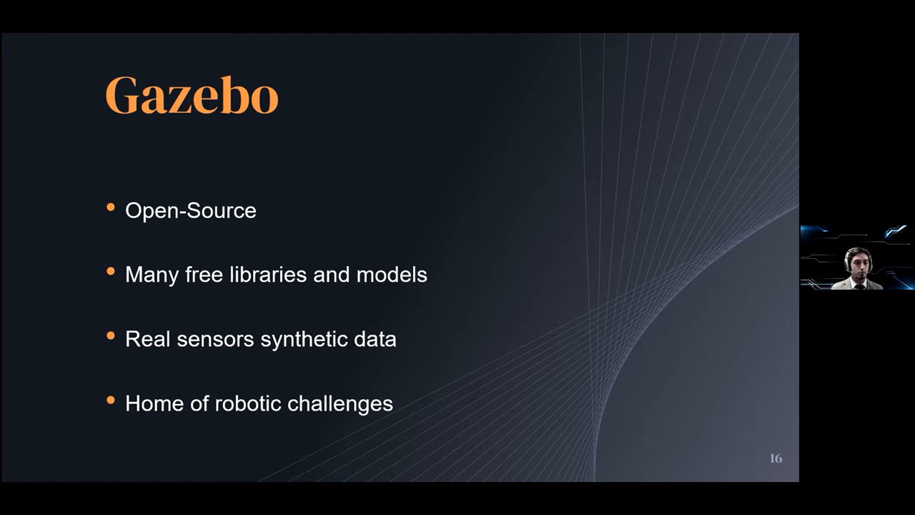
{"action": "key", "text": "Right"}
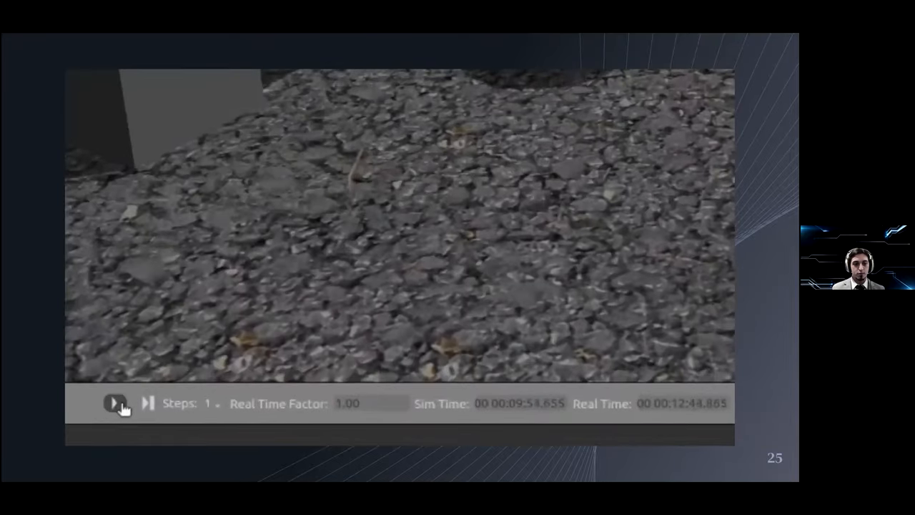
- Start the embedded Gazebo demo video on slide 25
{"action": "left_click", "coordinate": [115, 404]}
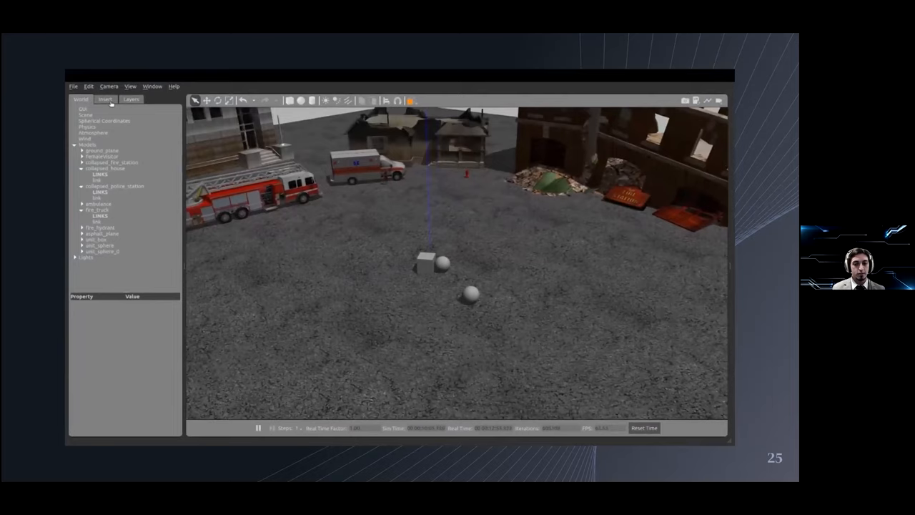
- Insert the Kuka Youbot from the models.gazebosim.org library into the disaster scene
{"action": "left_click", "coordinate": [106, 99]}
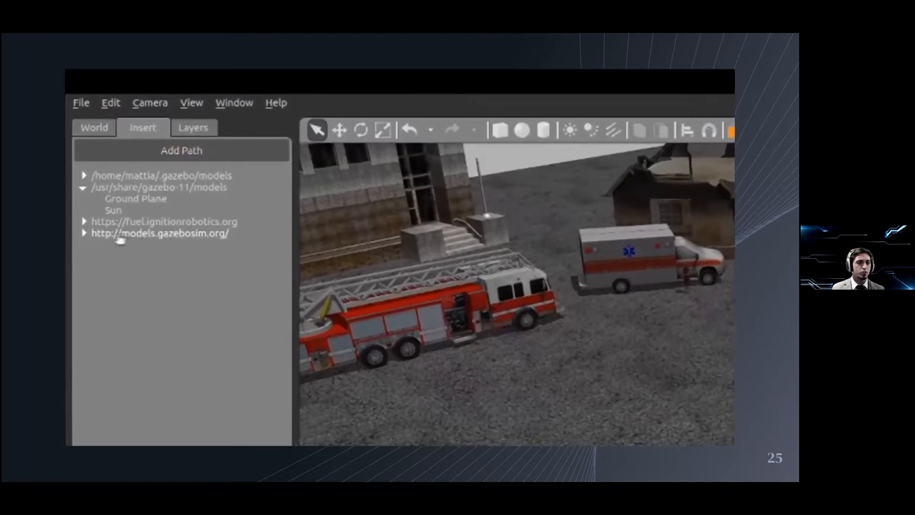
{"action": "left_click", "coordinate": [80, 235]}
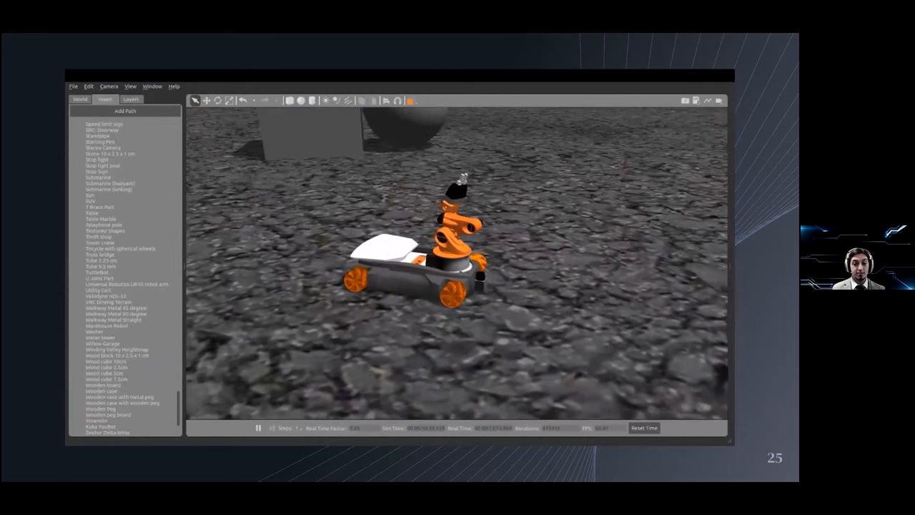
- Enable Transparent and Joints views to expose the Youbot's link frames and joint axes
{"action": "left_click", "coordinate": [80, 99]}
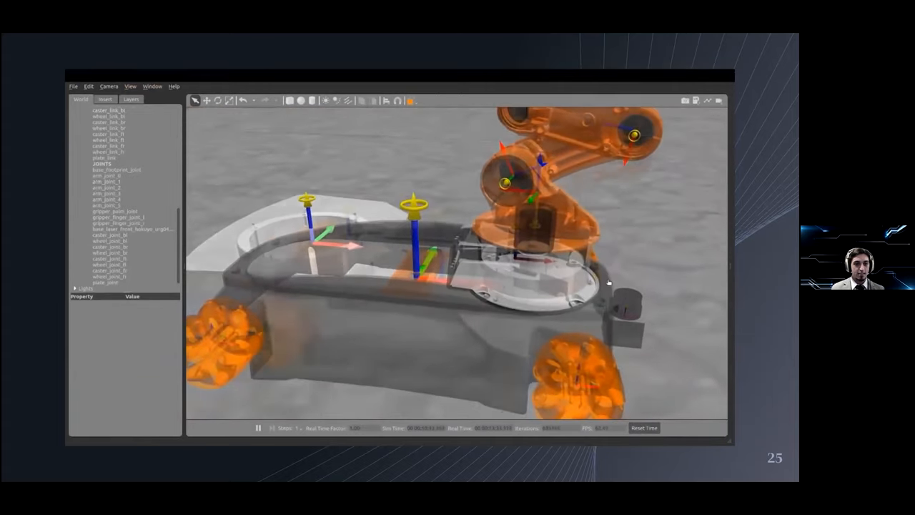
- Zoom back out to the solid Youbot and show one link's physical properties
{"action": "left_click_drag", "start_coordinate": [608, 283], "coordinate": [630, 284]}
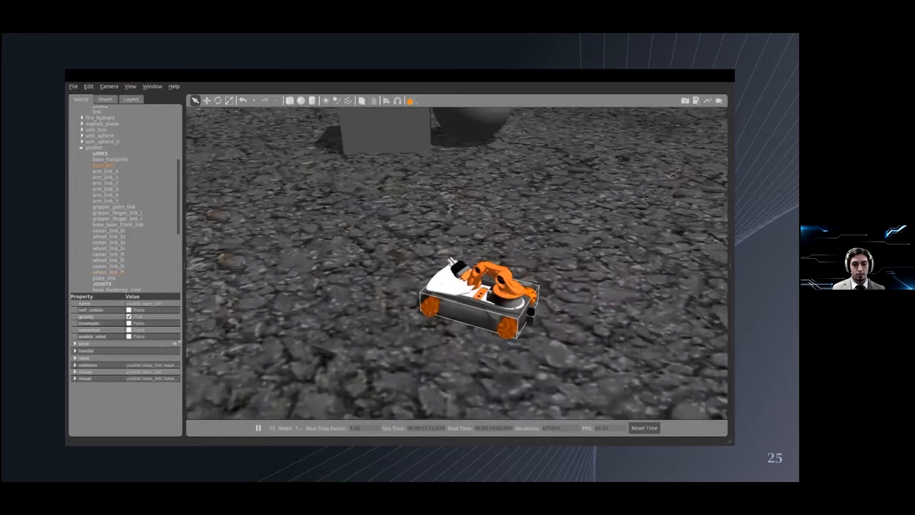
{"action": "left_click", "coordinate": [75, 359]}
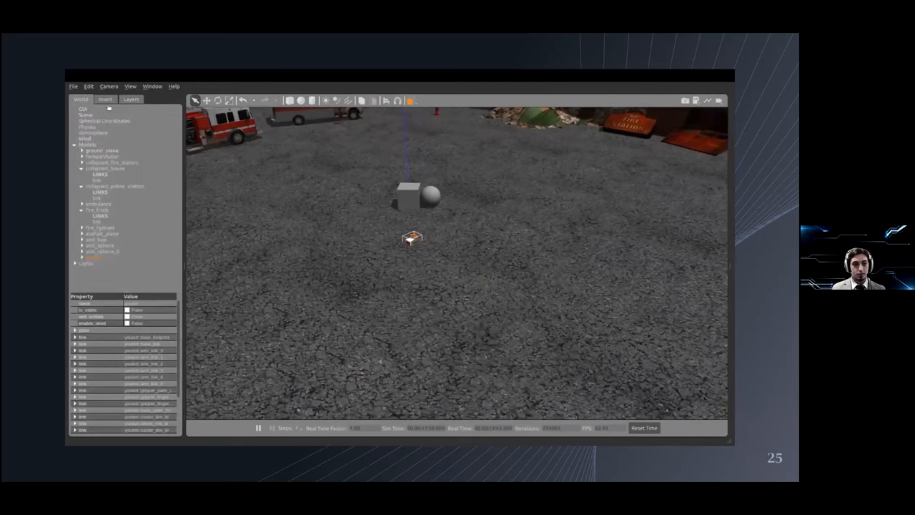
{"action": "left_click", "coordinate": [105, 99]}
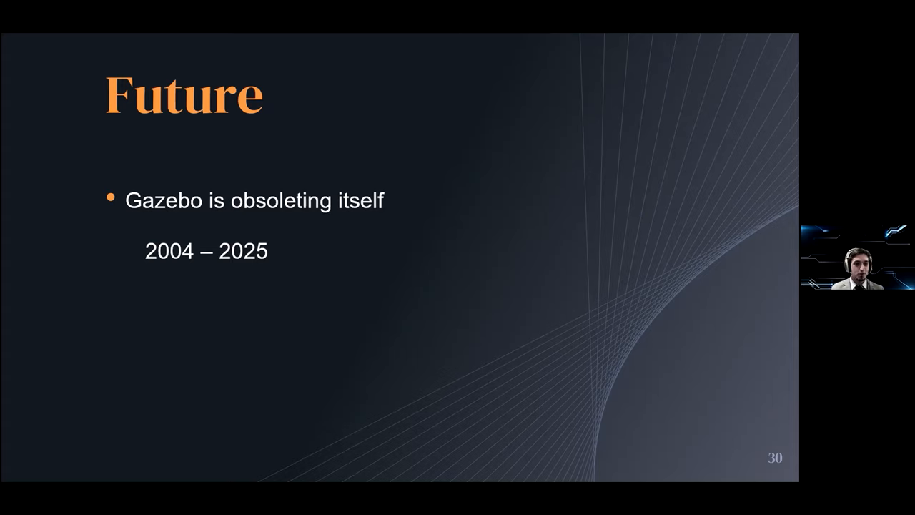
- Advance past the Future slide (Gazebo obsoleting itself, 2004–2025) to the Thanks slide
{"action": "key", "text": "Right"}
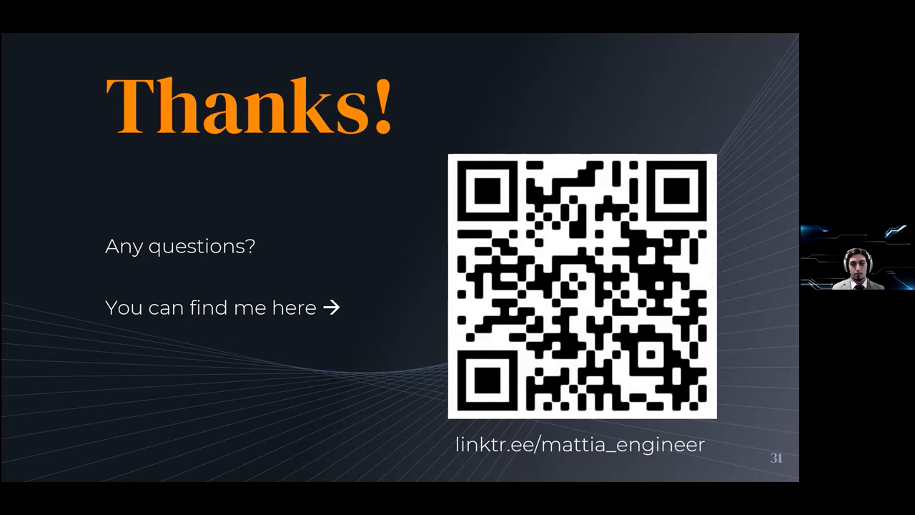
- Show slide 32, the second Thanks slide listing websites for more information
{"action": "key", "text": "Right"}
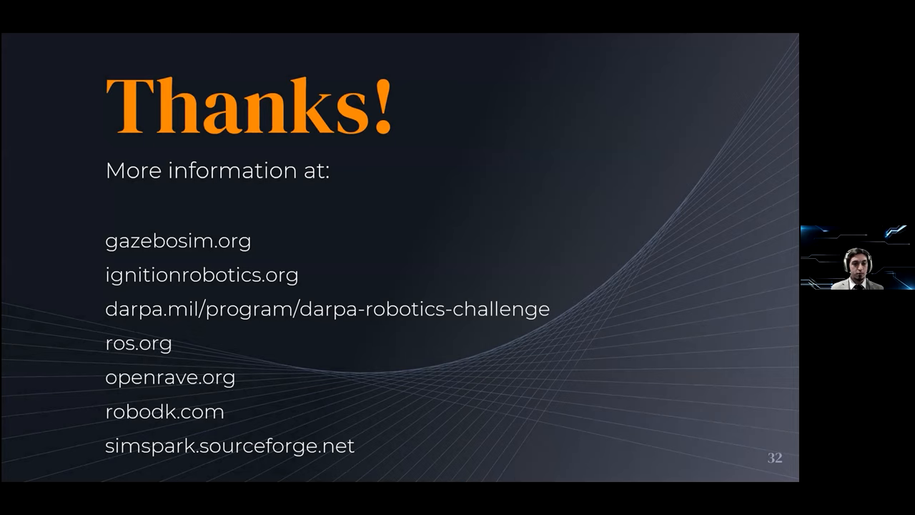